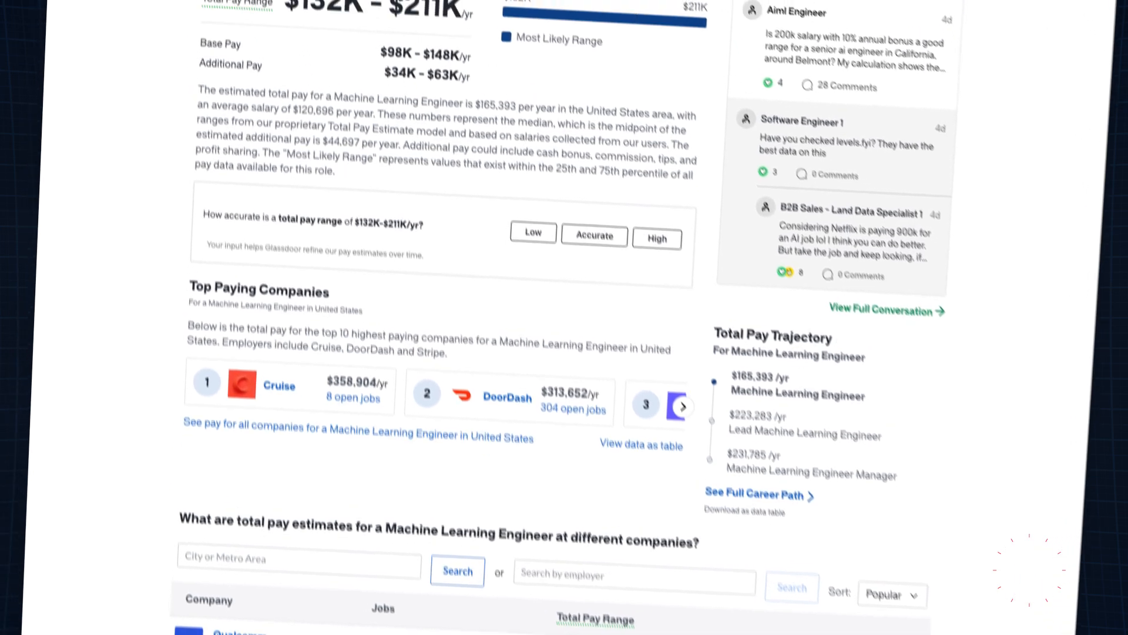
scroll(up, 3)
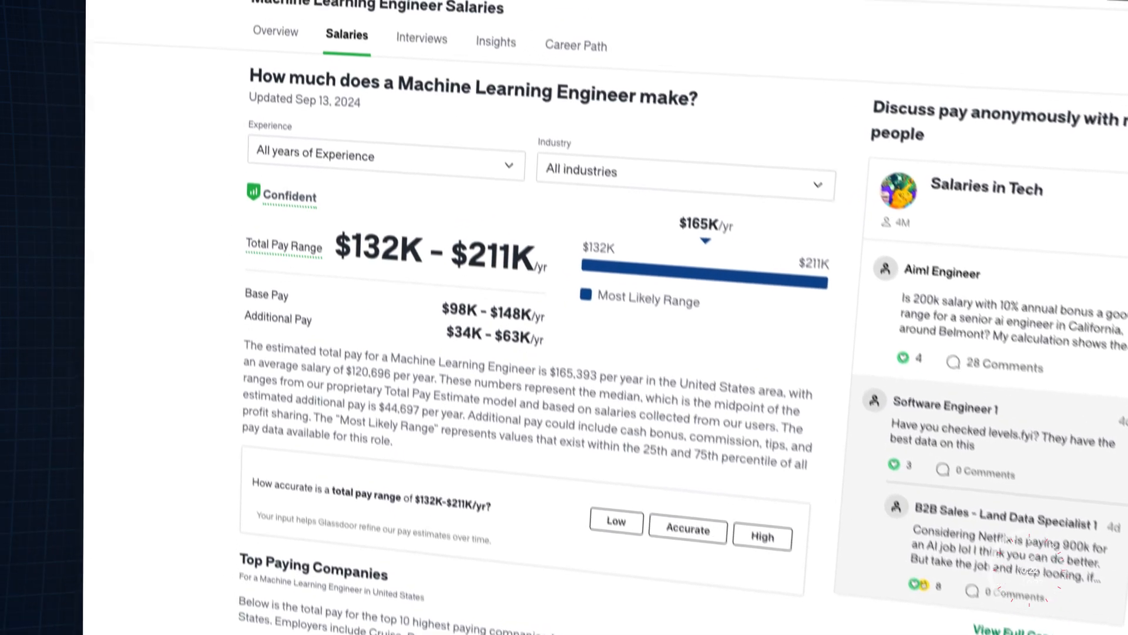
scroll(up, 3)
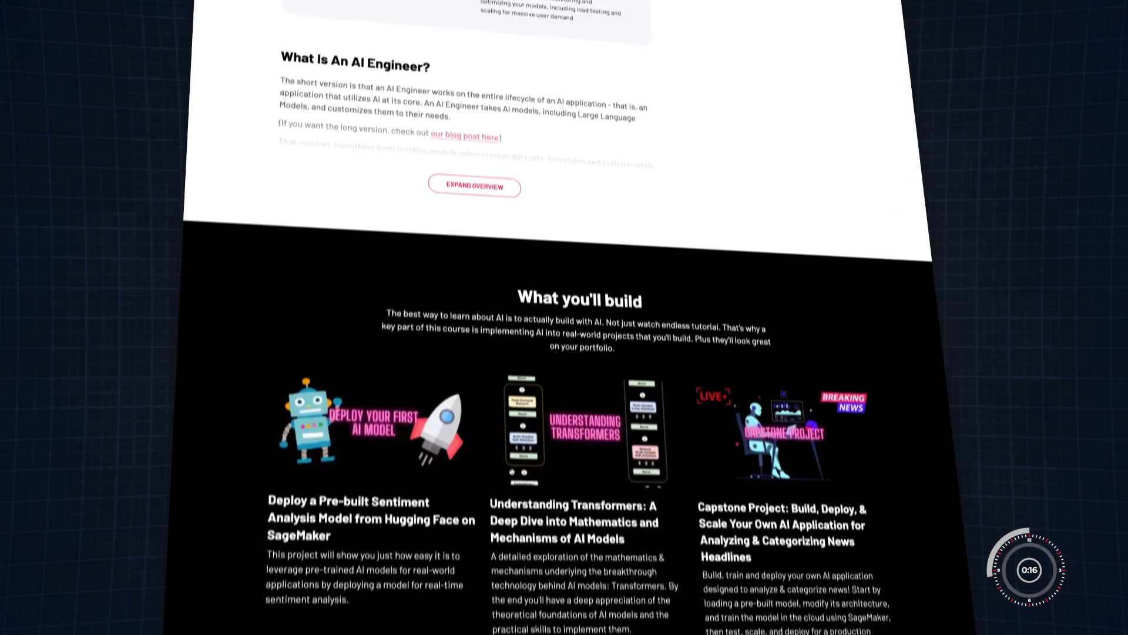
scroll(up, 3)
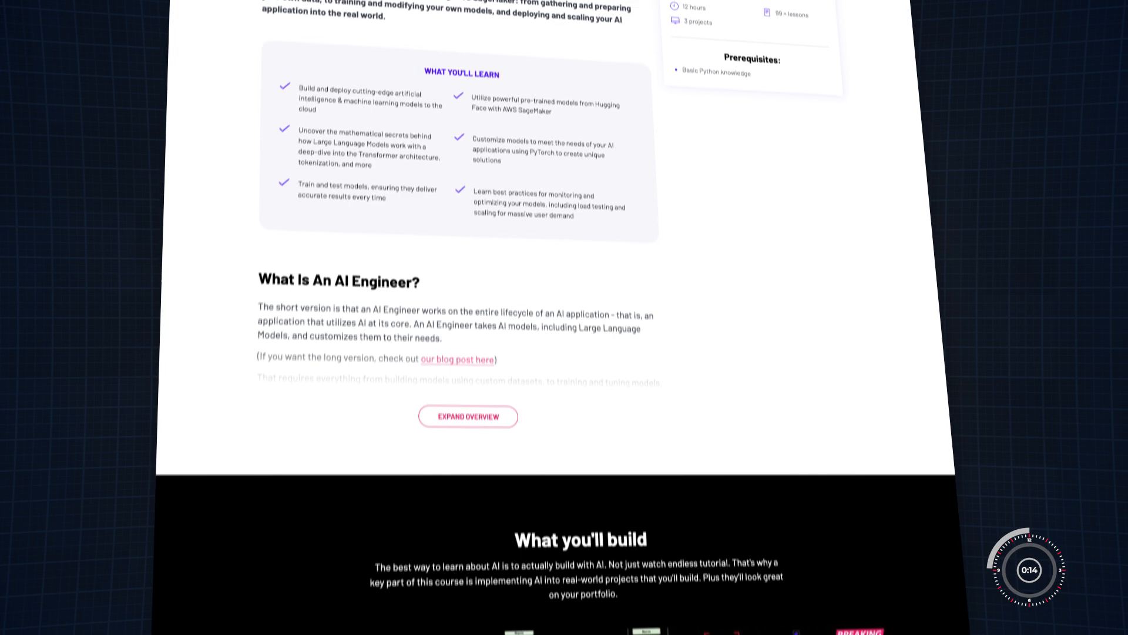
scroll(up, 3)
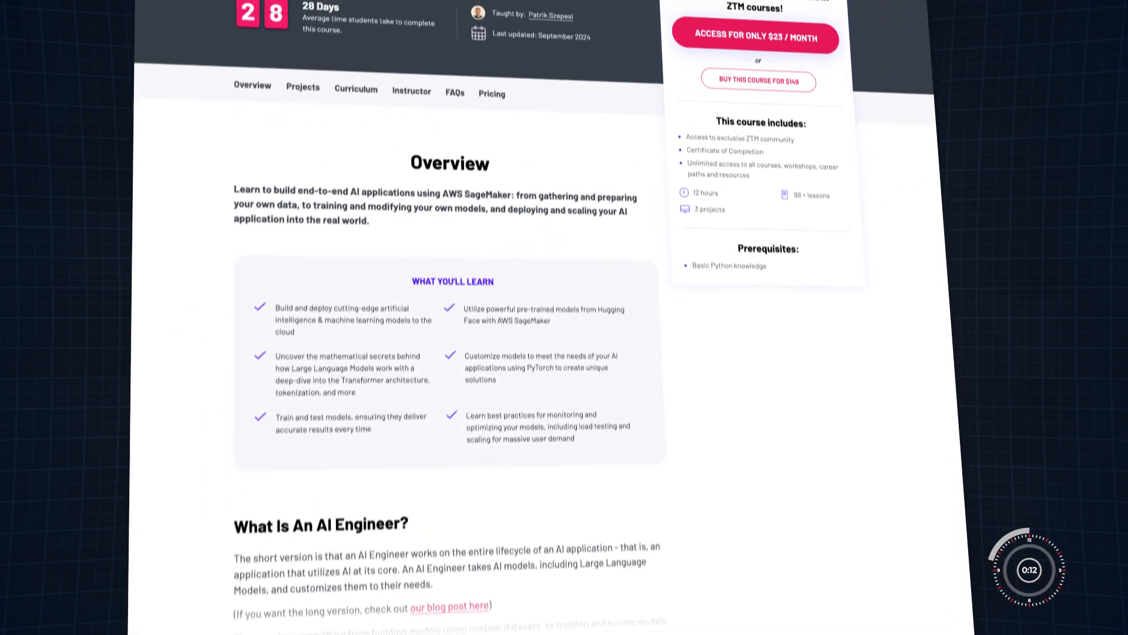
scroll(up, 3)
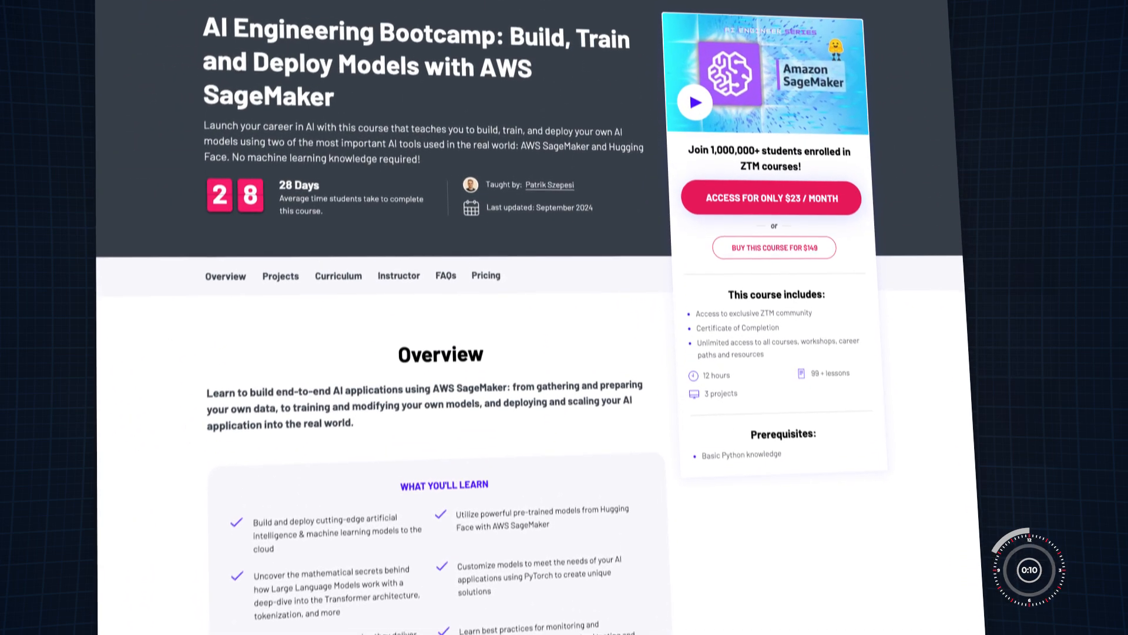
scroll(up, 3)
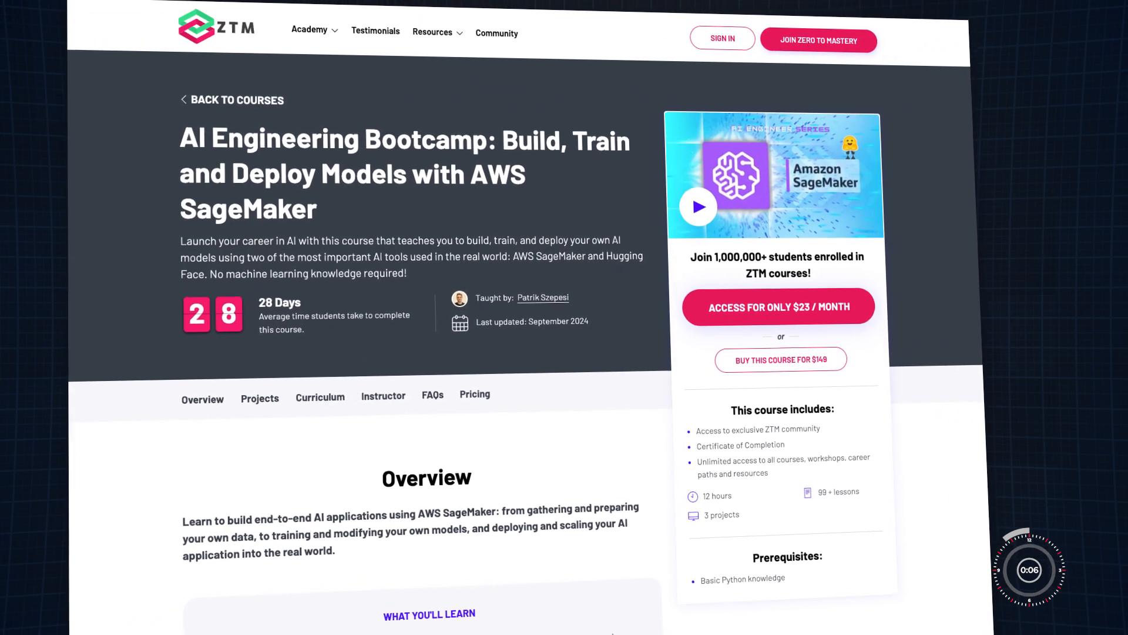
scroll(down, 3)
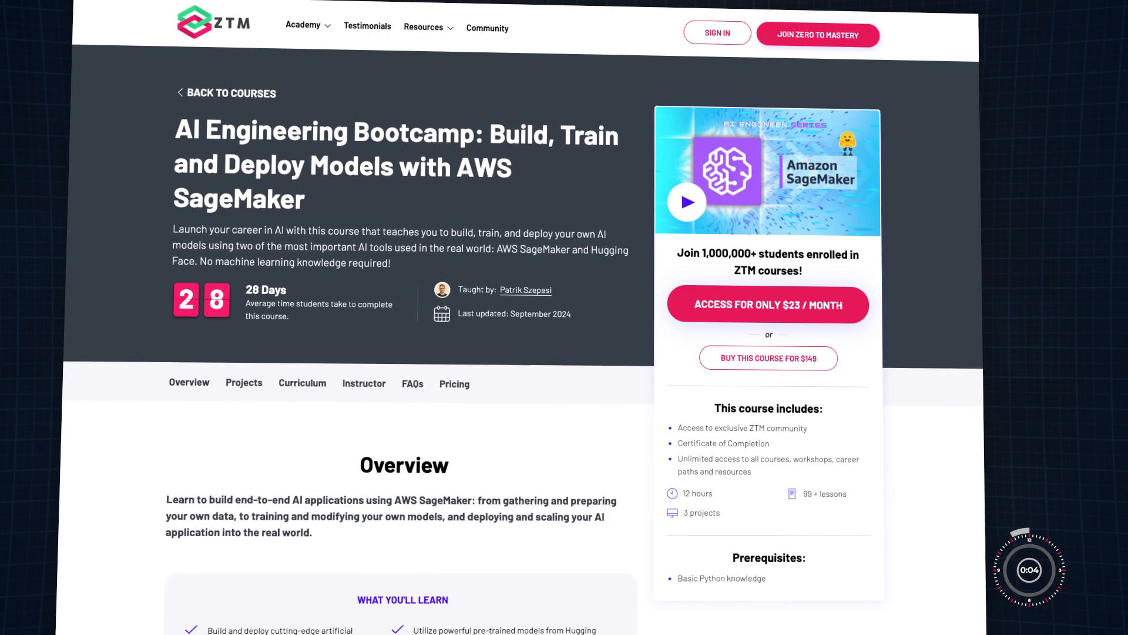